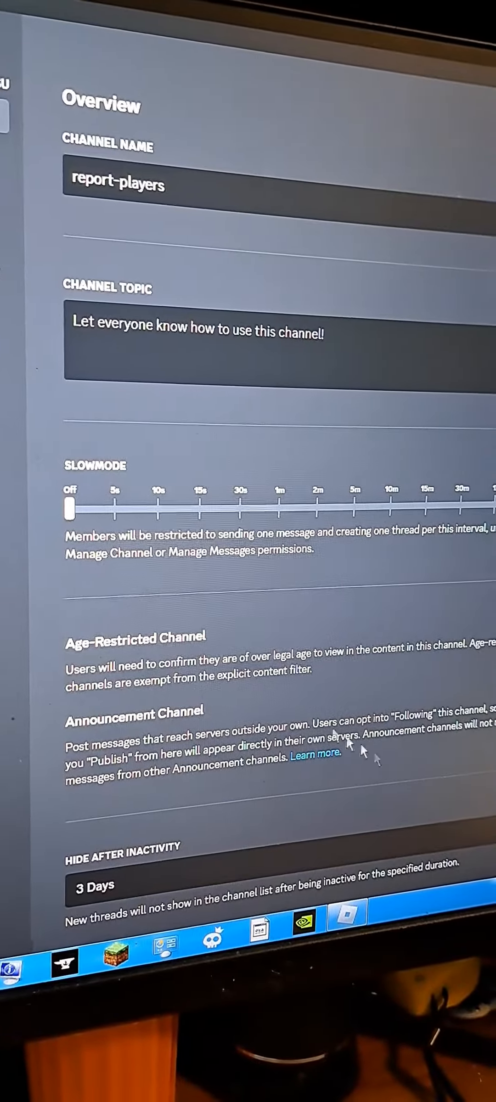
Step: Drag the report-players Slowmode slider from Off to 5s, then back toward Off
drag(68, 504, 116, 517)
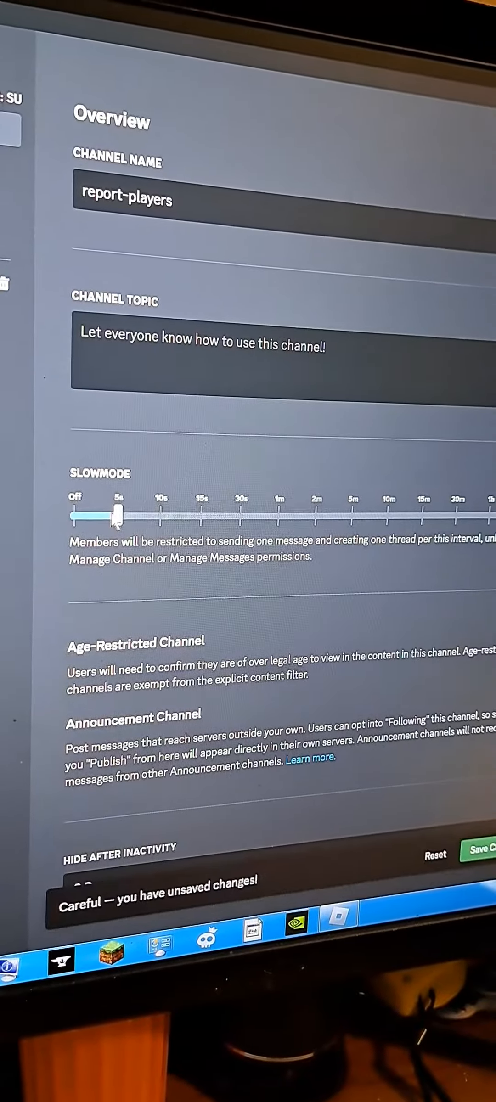
drag(118, 513, 73, 516)
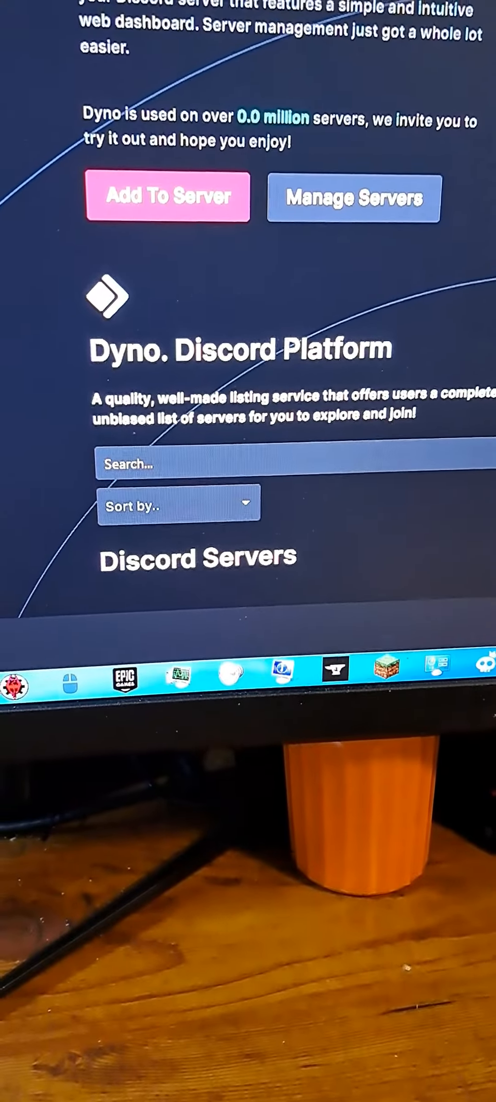
Step: Scroll to the server's Bot Settings: prefix "/", dyno-update-logs channel, New York timezone
scroll(down, 3)
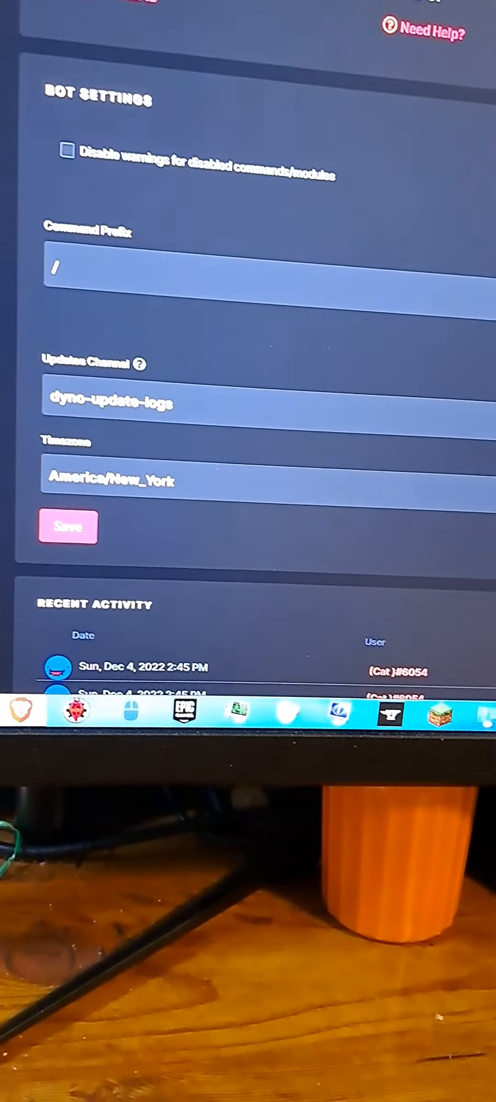
Step: Scroll the modules list and edit the Ingame Staff Application Form, showing Age and Server Hours
scroll(down, 3)
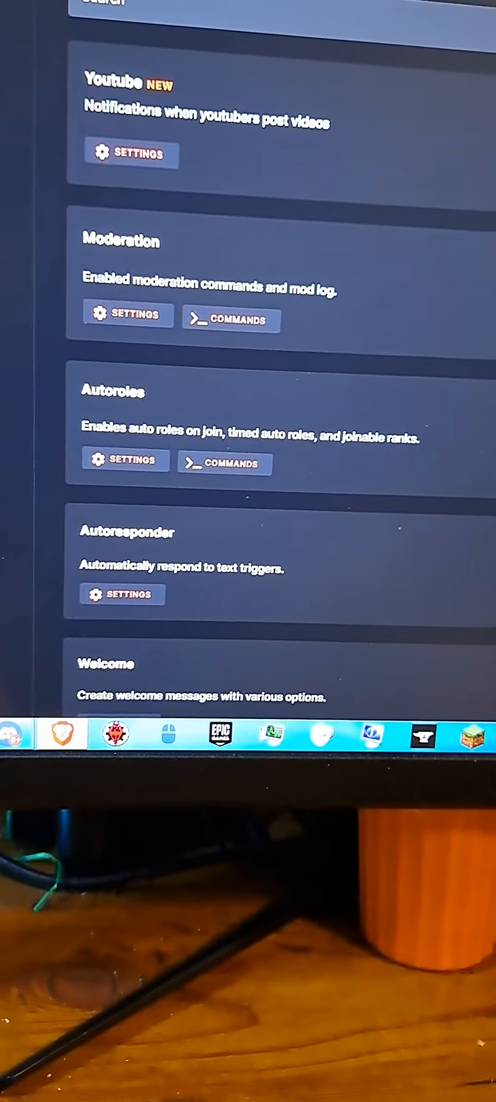
scroll(down, 3)
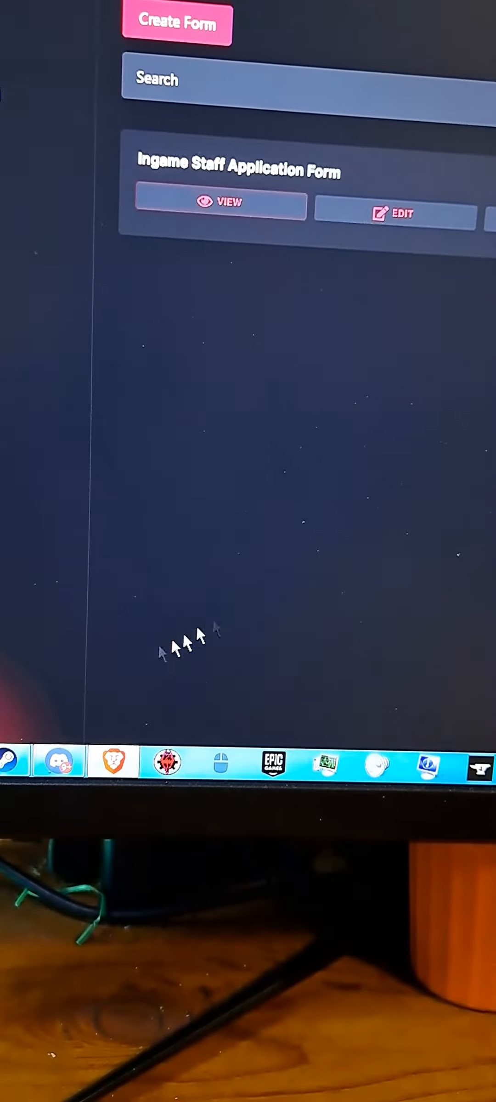
click(392, 214)
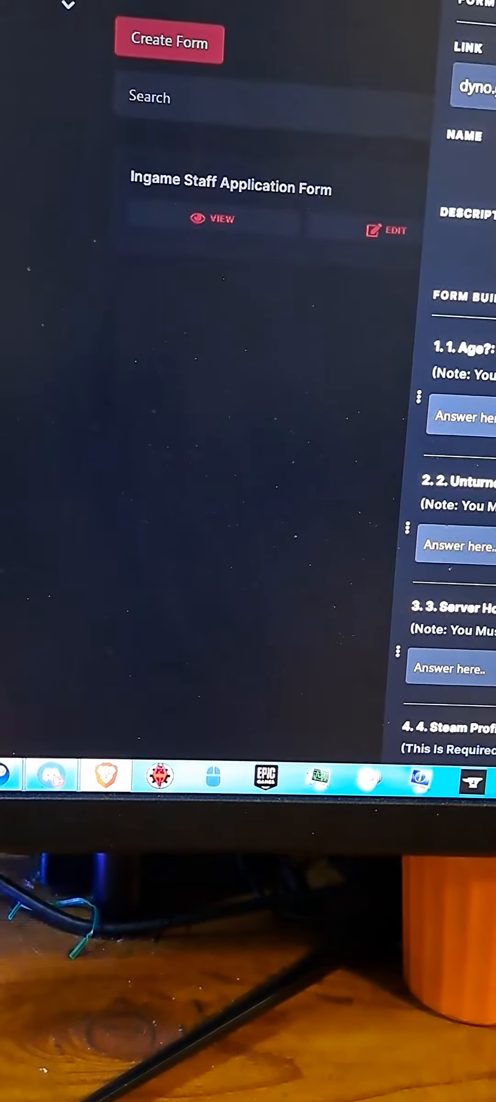